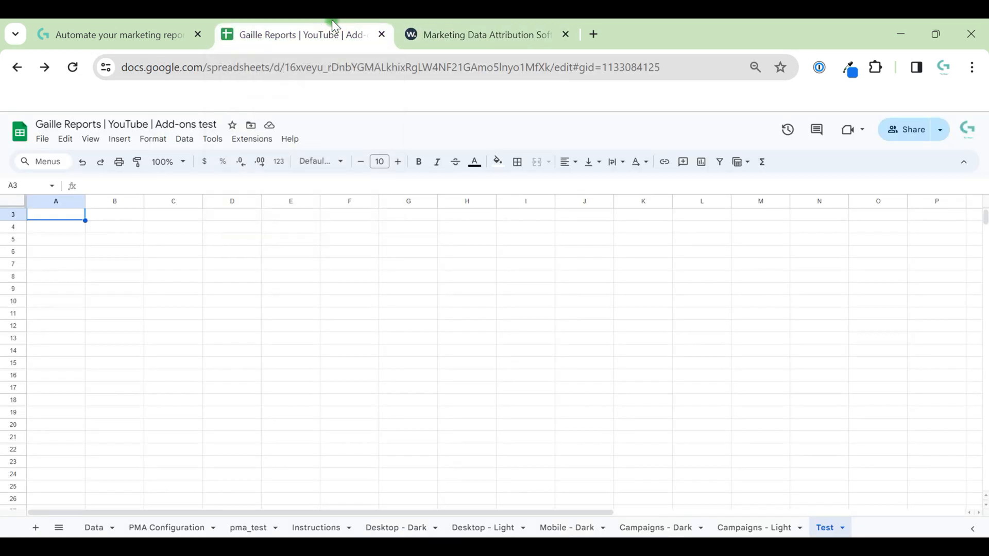
pyautogui.moveTo(749, 459)
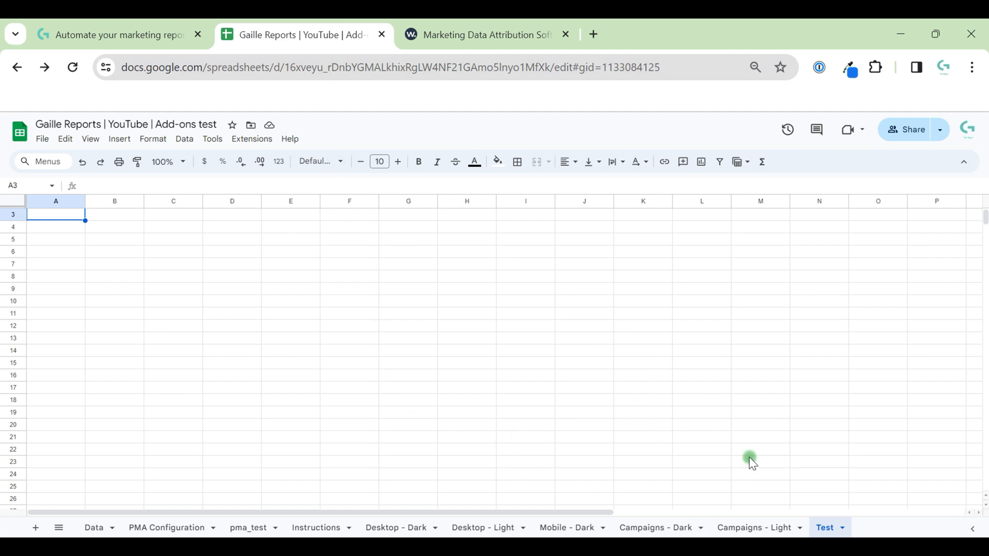
pyautogui.moveTo(713, 415)
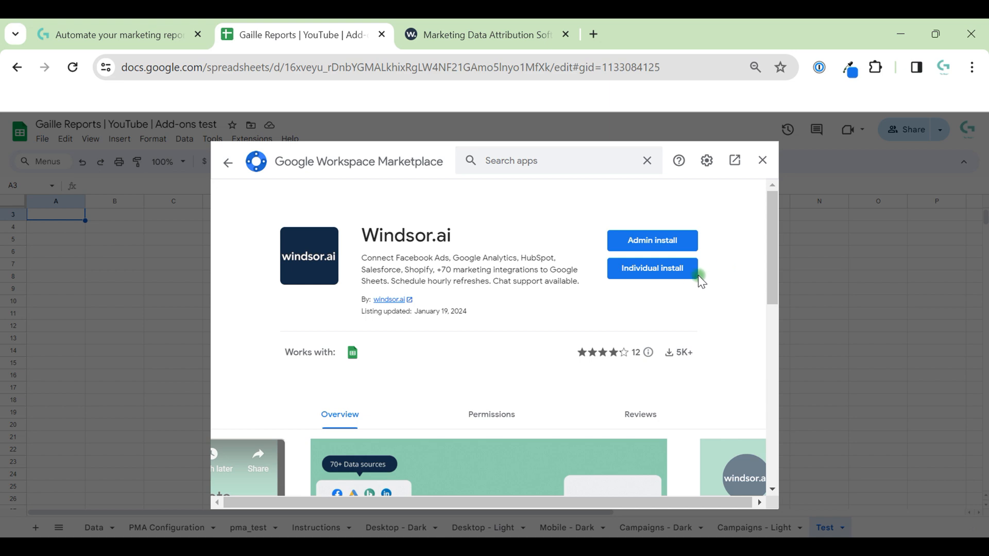
pyautogui.click(651, 267)
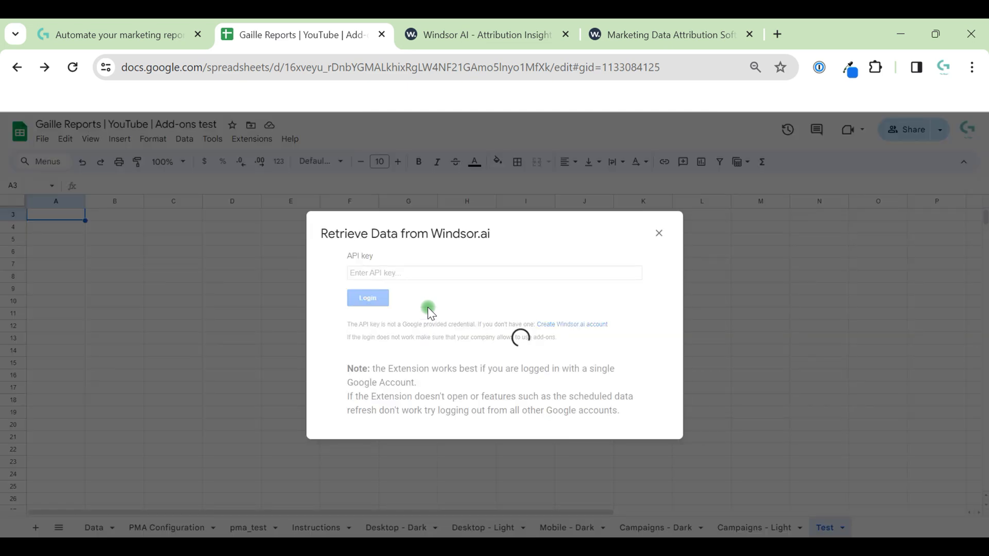
# Step: Log the Windsor.ai add-on in with the account's API key via Retrieve data
pyautogui.click(368, 298)
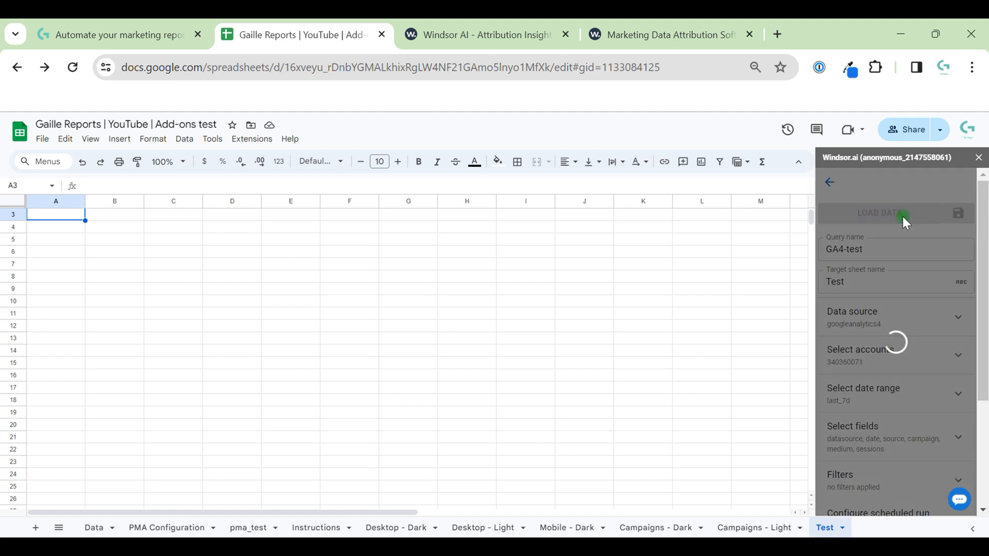
# Step: Run LOAD DATA so the GA4 session table fills the Test sheet
pyautogui.click(879, 213)
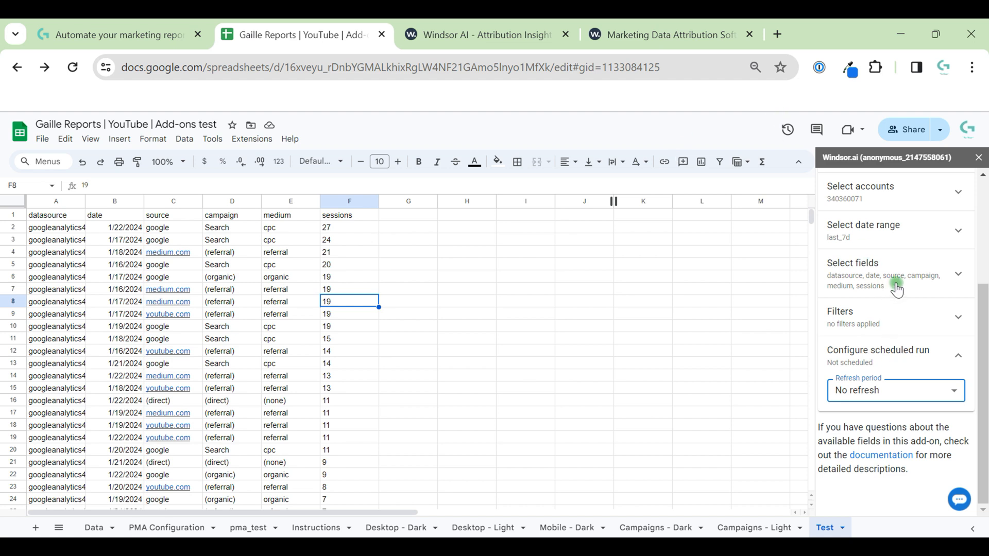